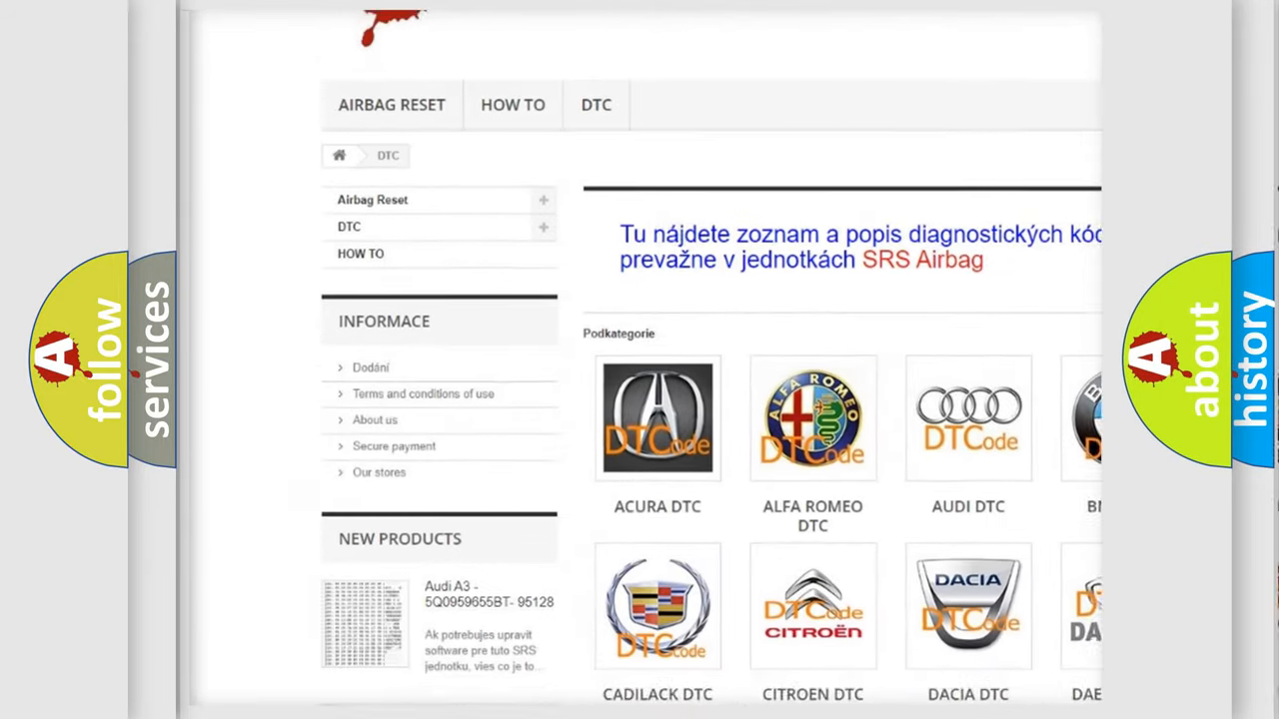
pyautogui.scroll(-3)
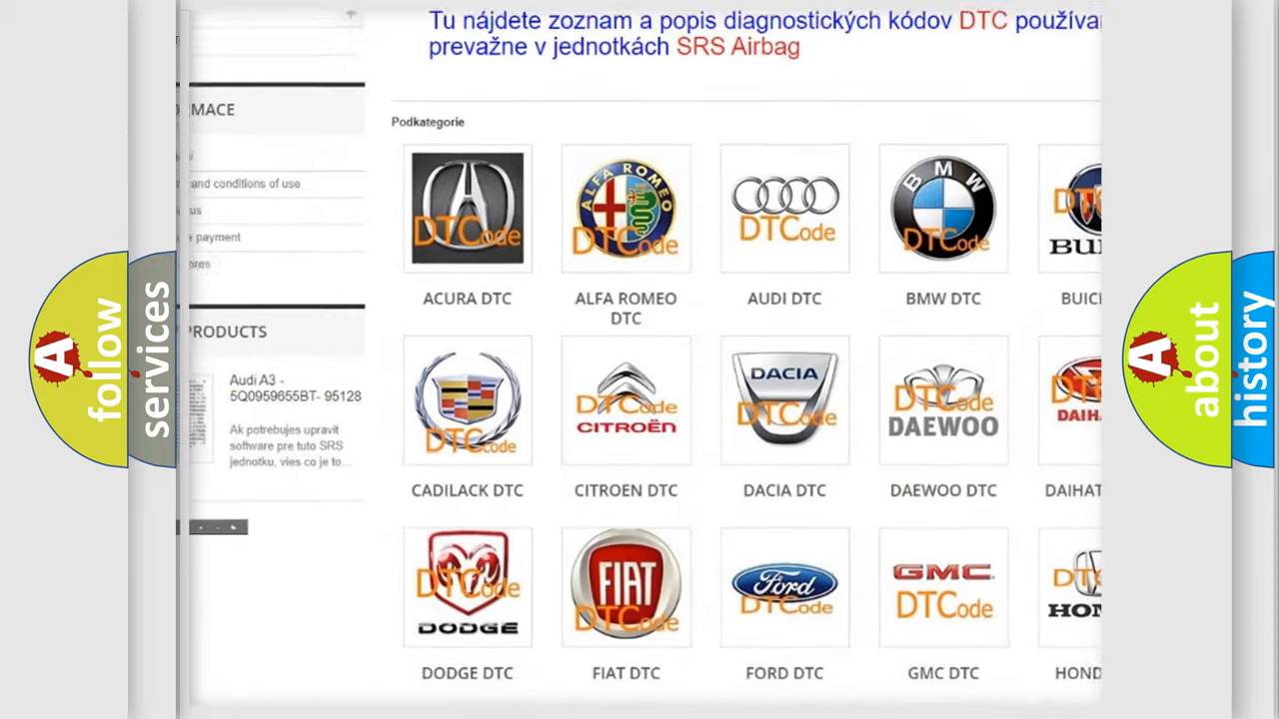
pyautogui.scroll(-3)
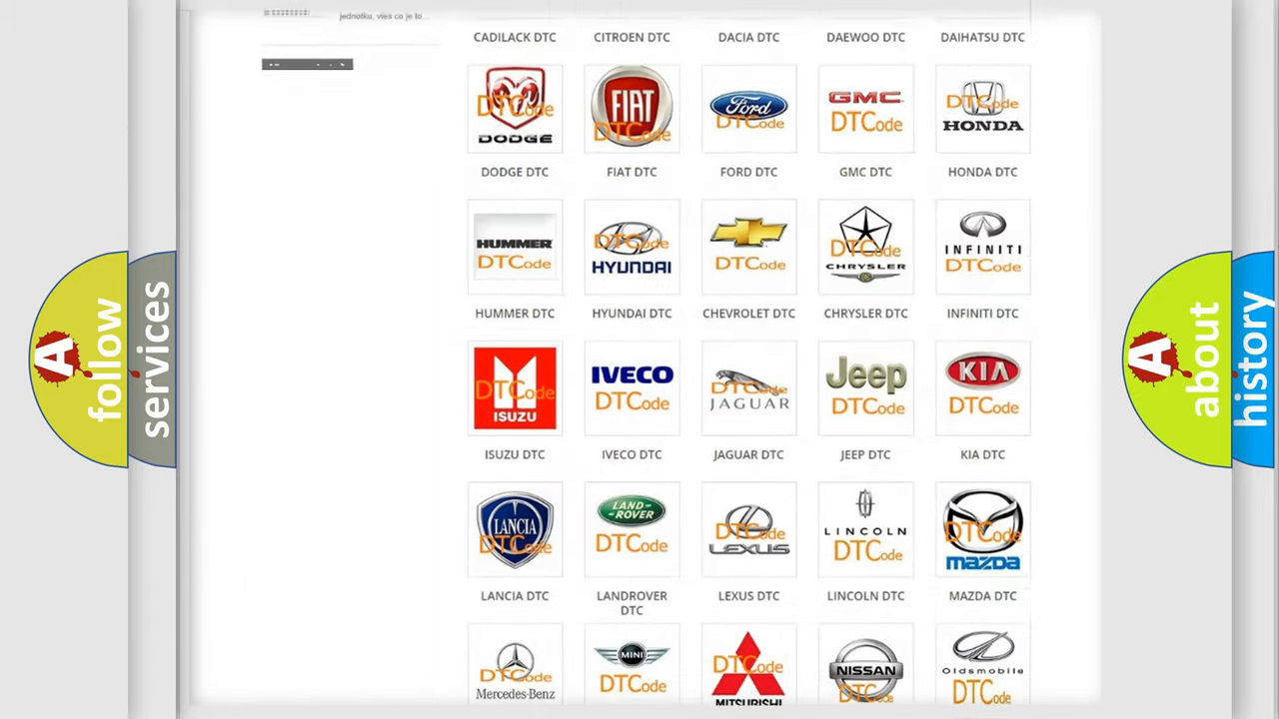
pyautogui.scroll(-3)
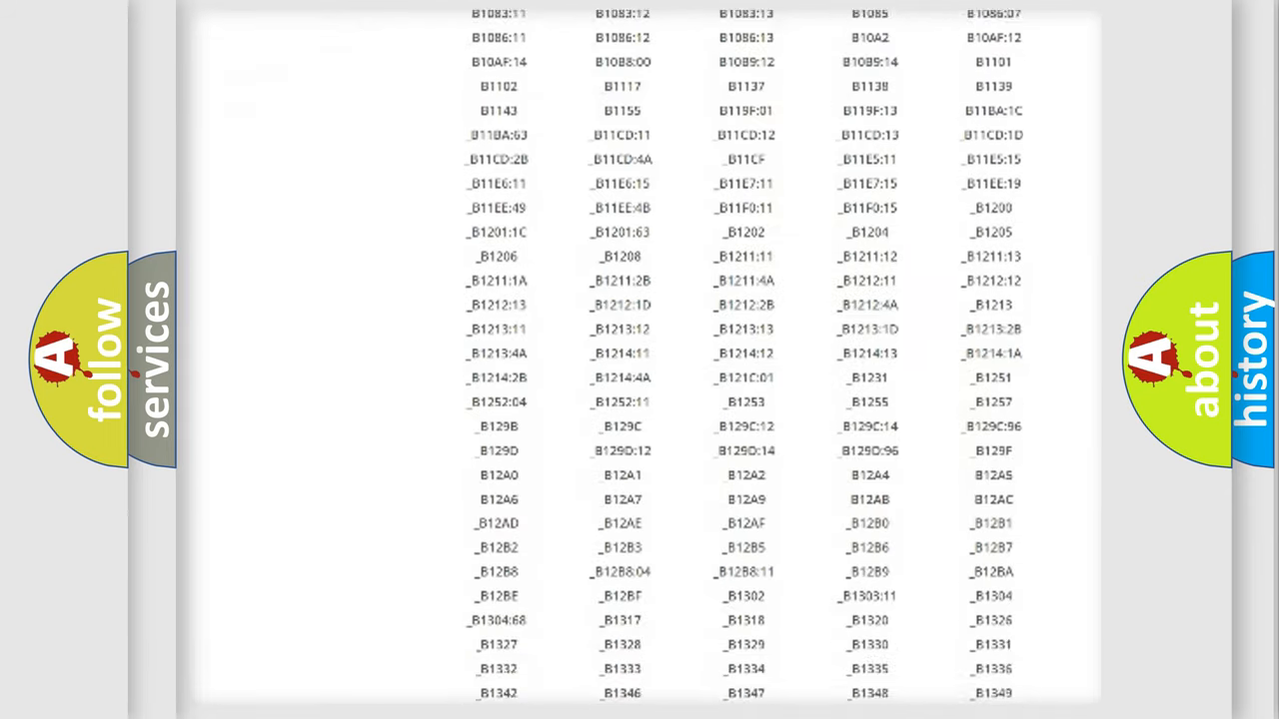
pyautogui.scroll(-3)
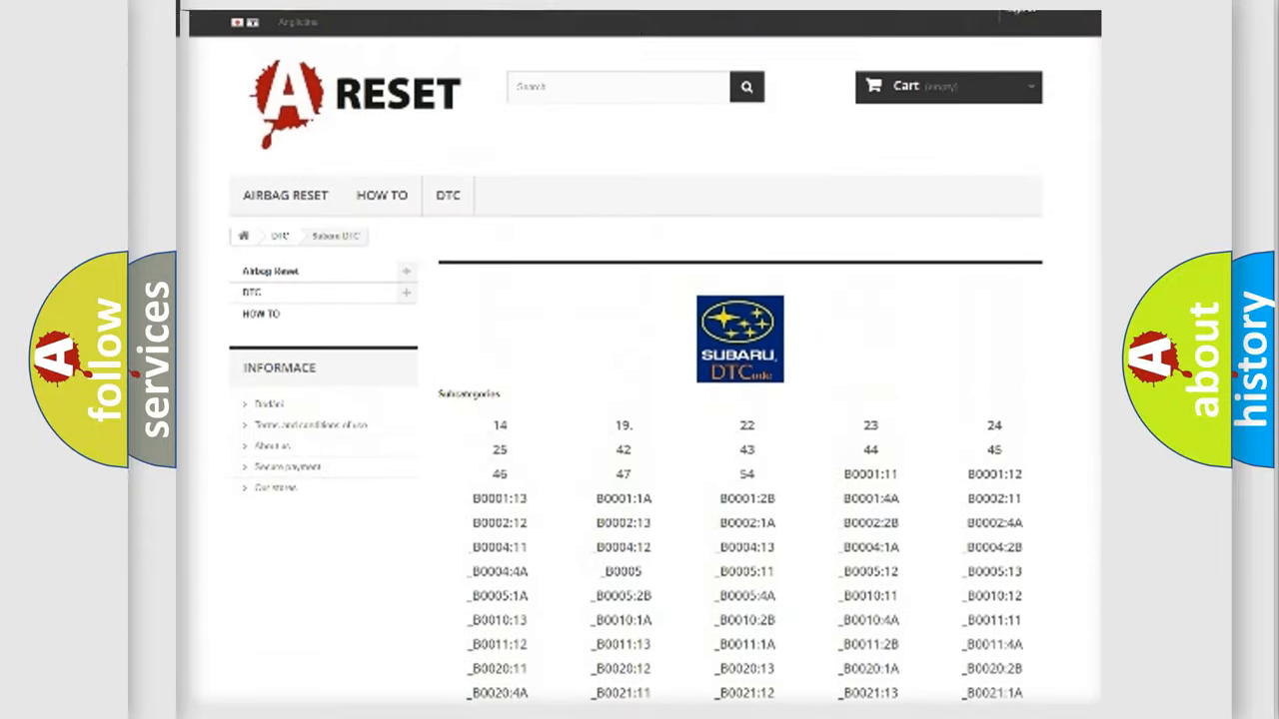
pyautogui.scroll(3)
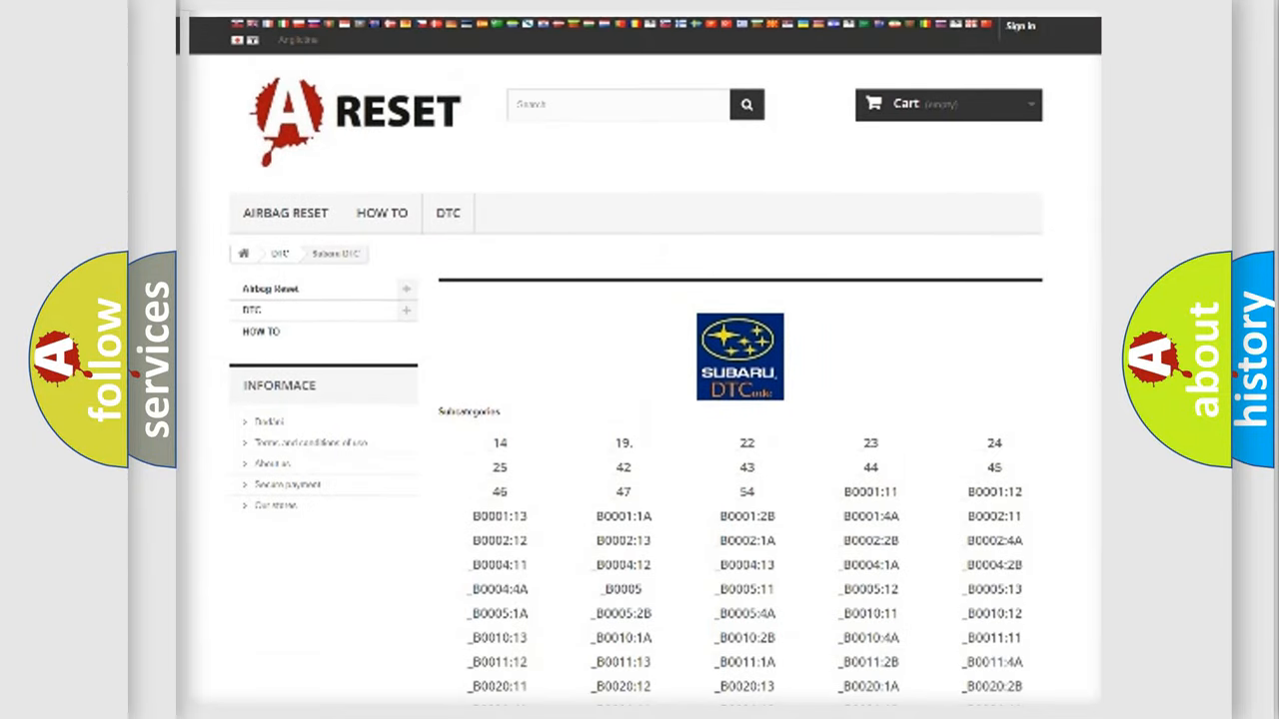